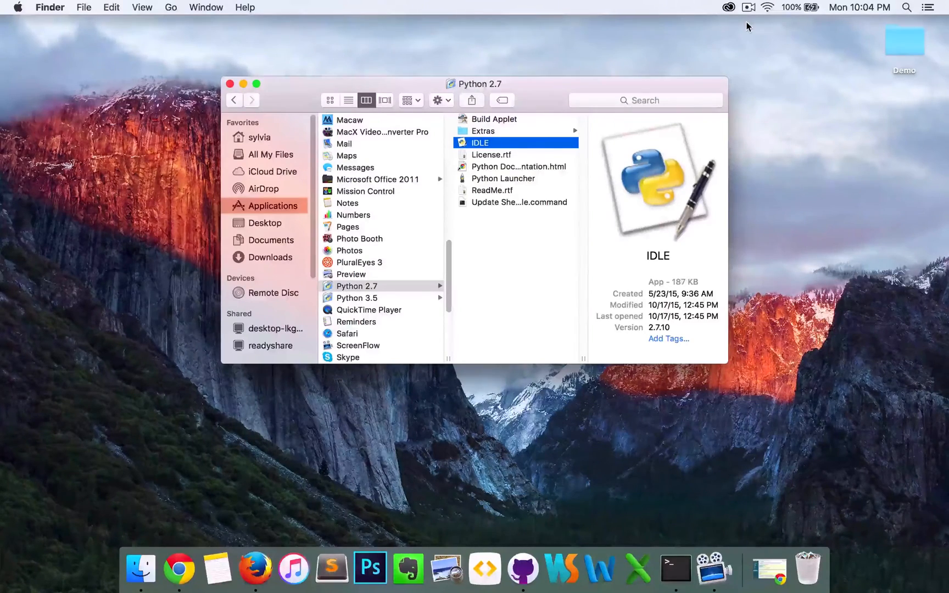
mouse_move(508, 150)
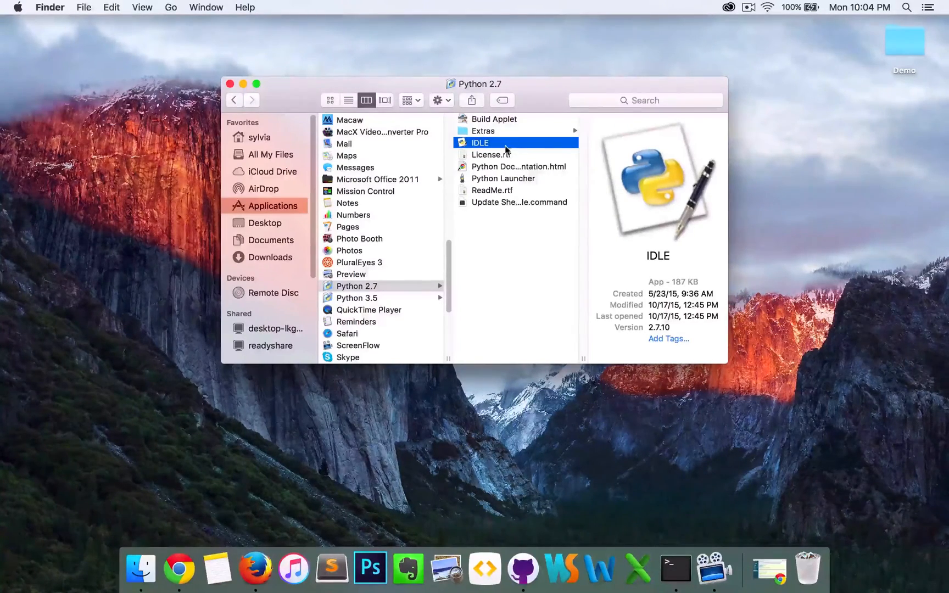
Step: Launch IDLE for Python 2.7 and start a new untitled file for the greet(name) script
double_click(479, 142)
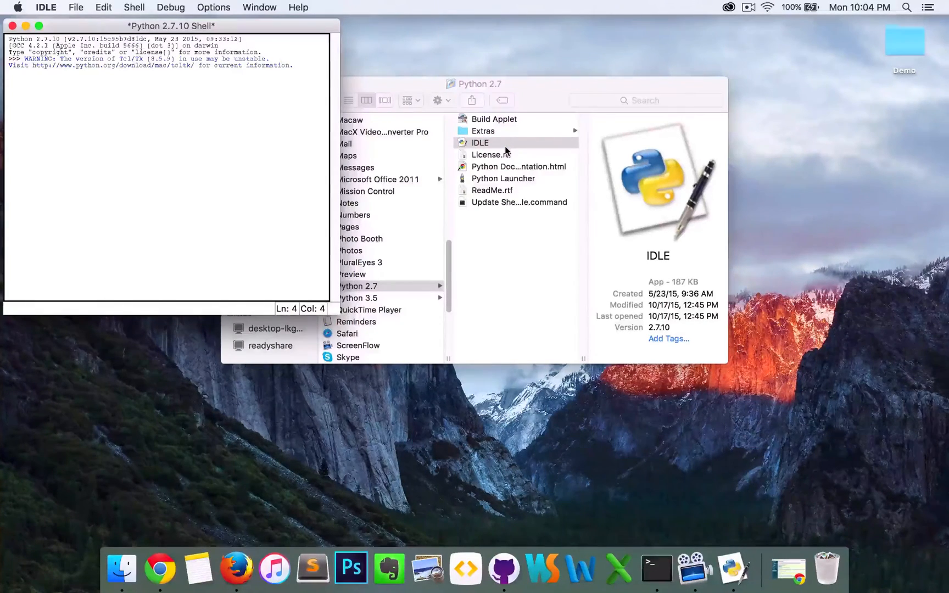
mouse_move(229, 176)
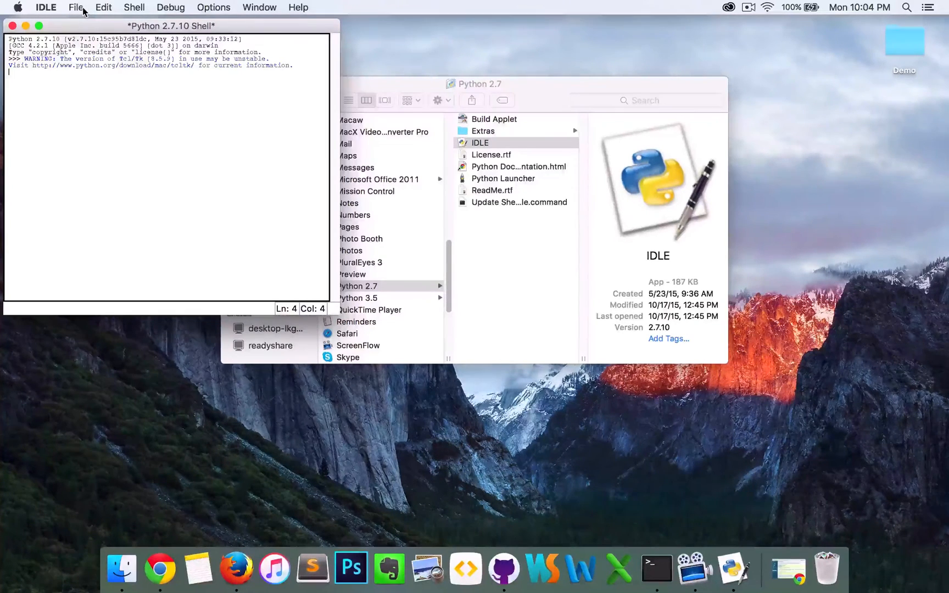
click(76, 8)
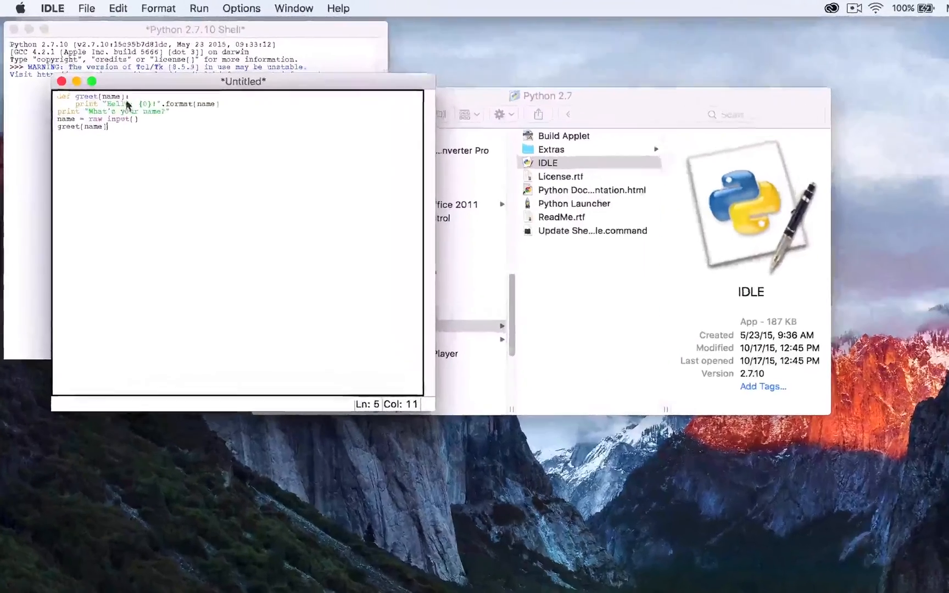
Step: Save the script as example.py on the Desktop via File > Save
click(87, 9)
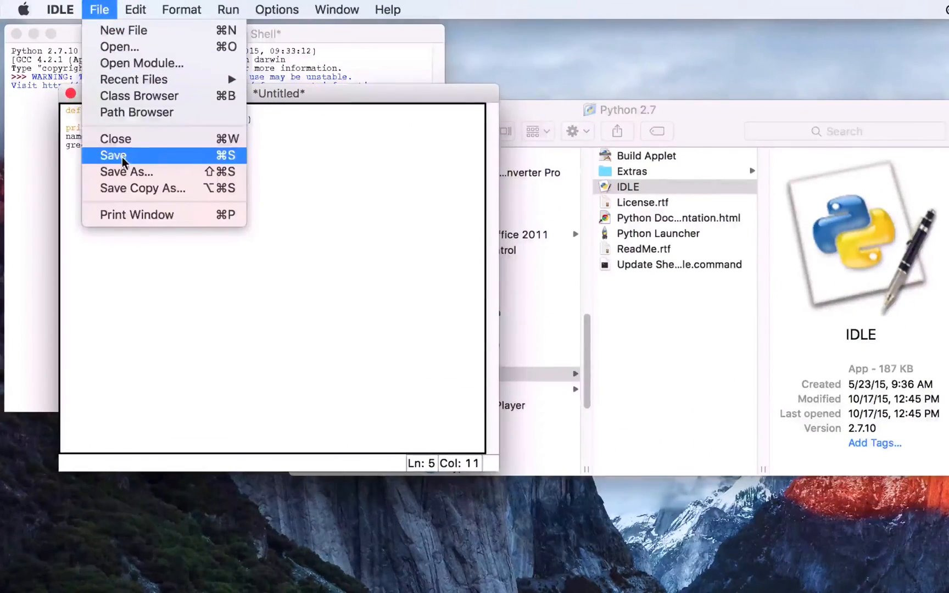
click(114, 156)
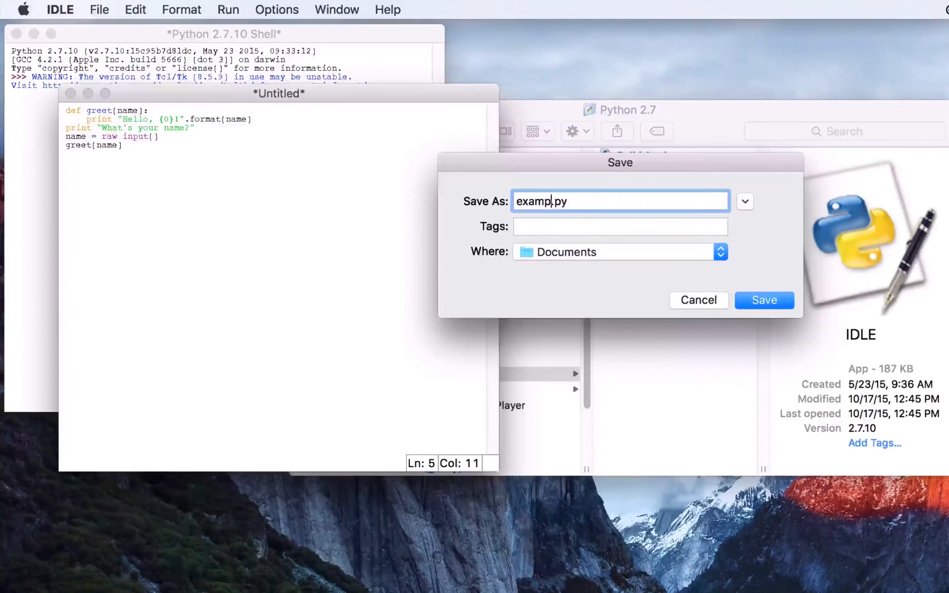
text(le)
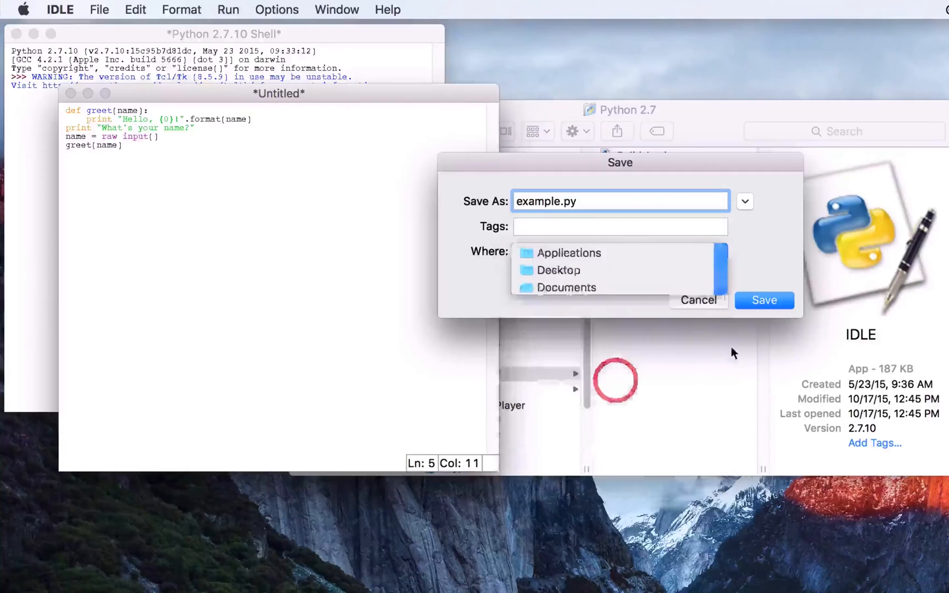
click(763, 300)
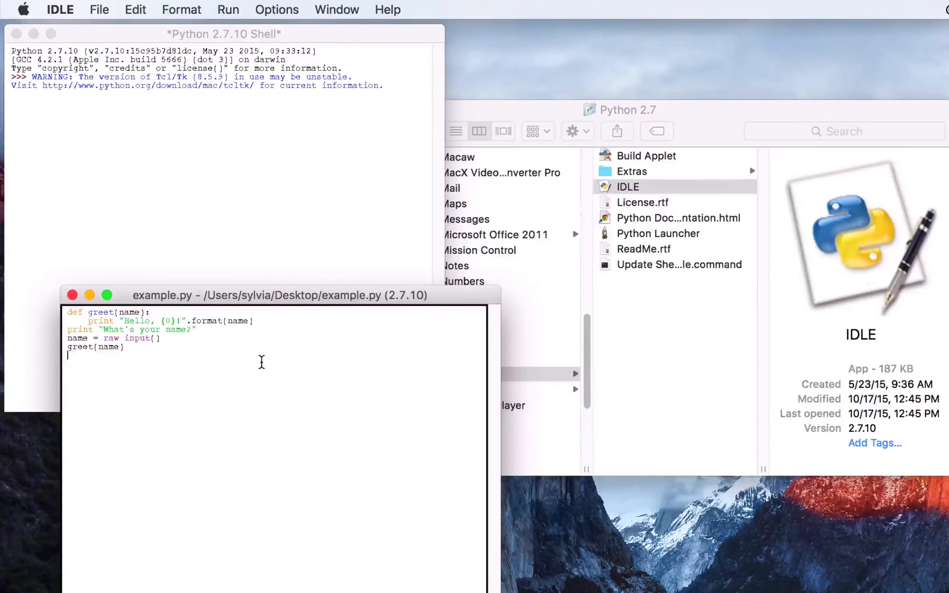
Step: Run example.py with Run Module so the shell asks "What's your name?"
click(228, 10)
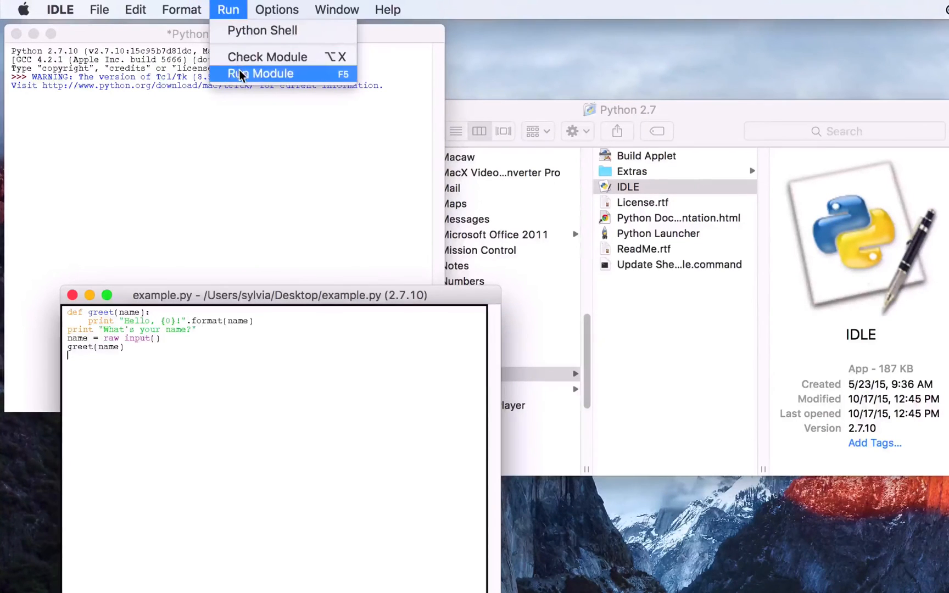
click(259, 73)
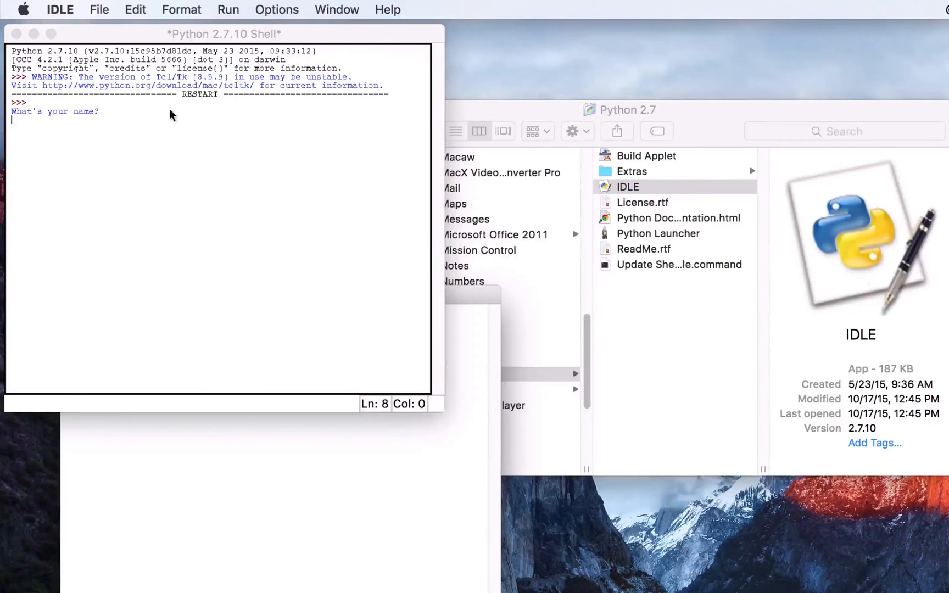
mouse_move(149, 139)
text(Sylvia)
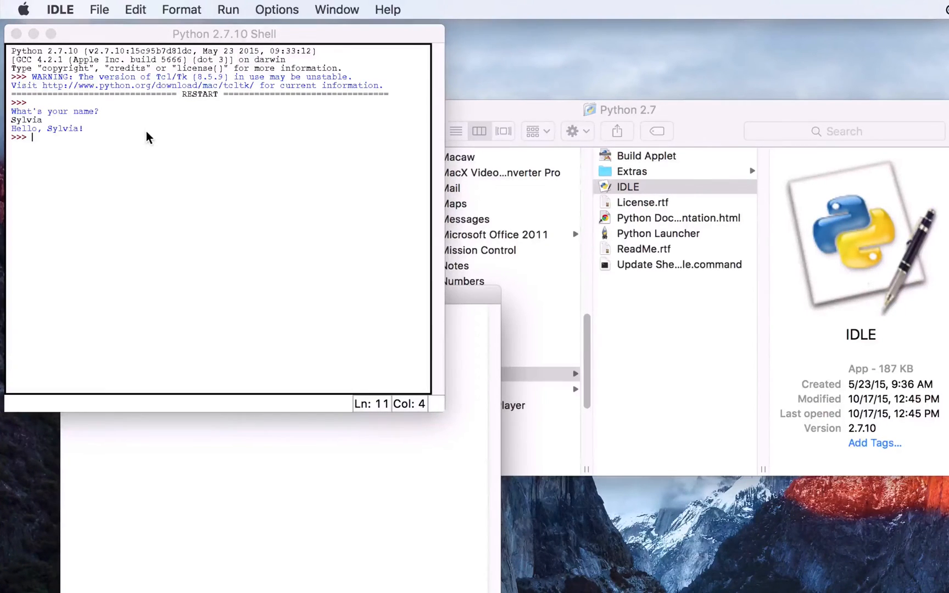
mouse_move(128, 145)
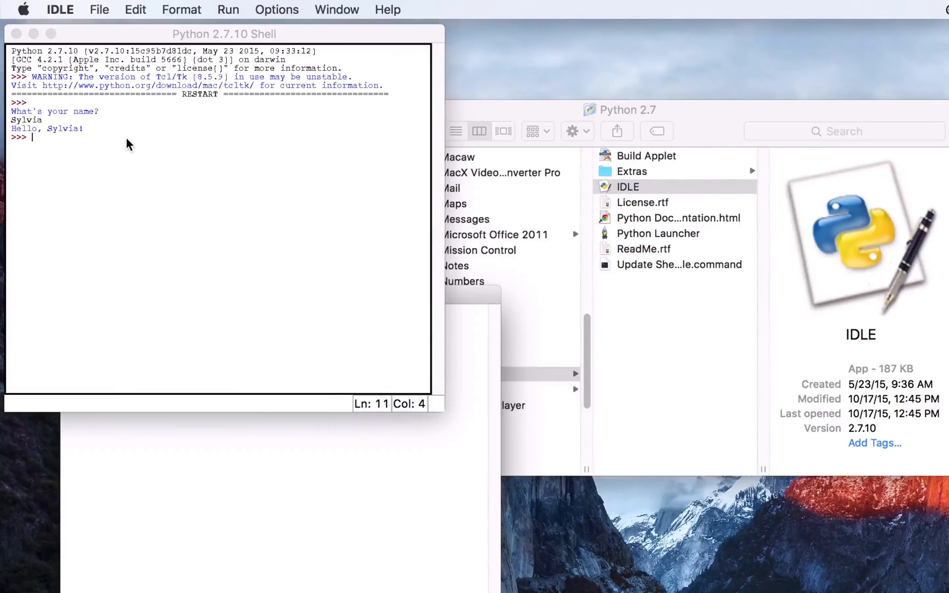
mouse_move(364, 480)
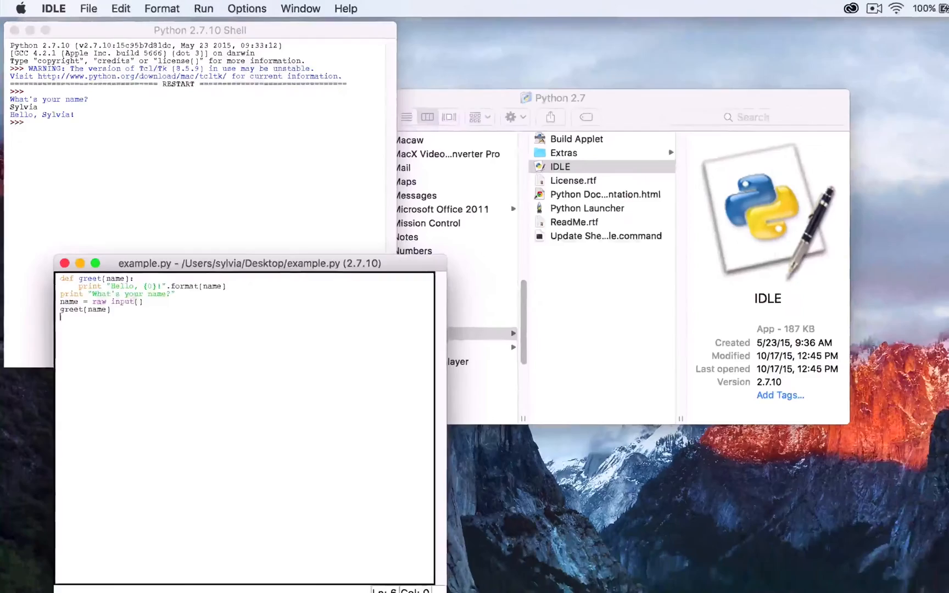
Step: Launch Terminal, list the home folder with ls, and cd into Desktop
click(656, 568)
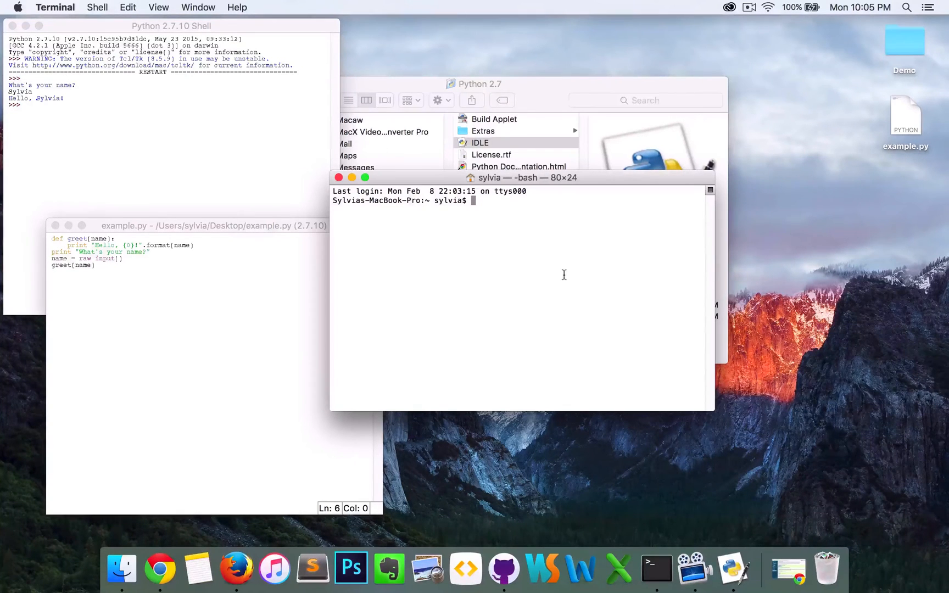
text(l)
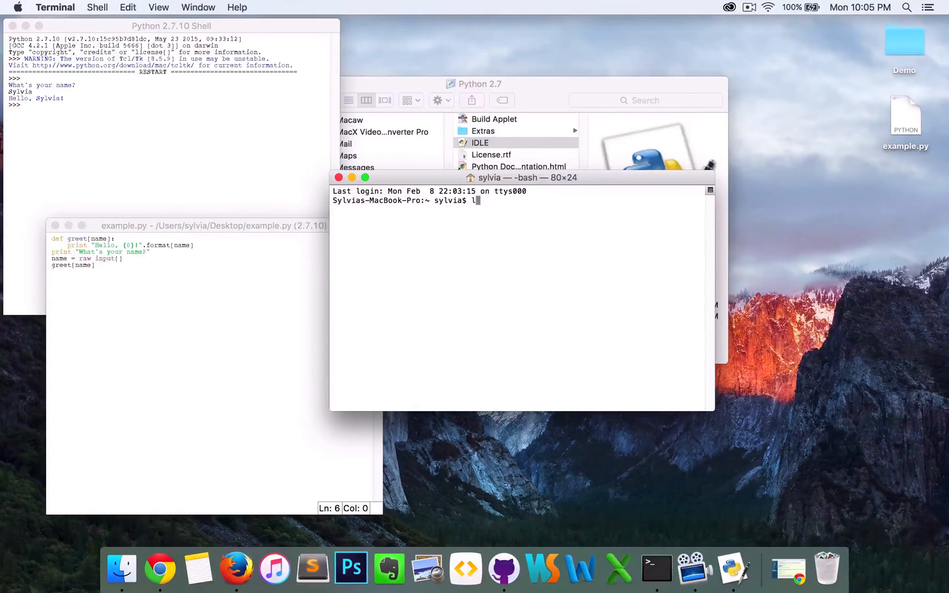
key(Return)
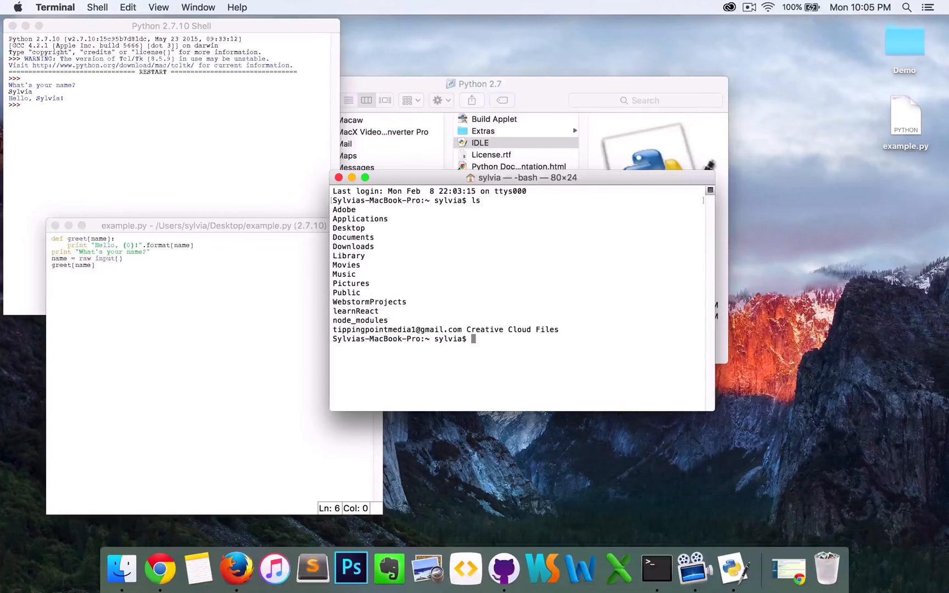
text(c)
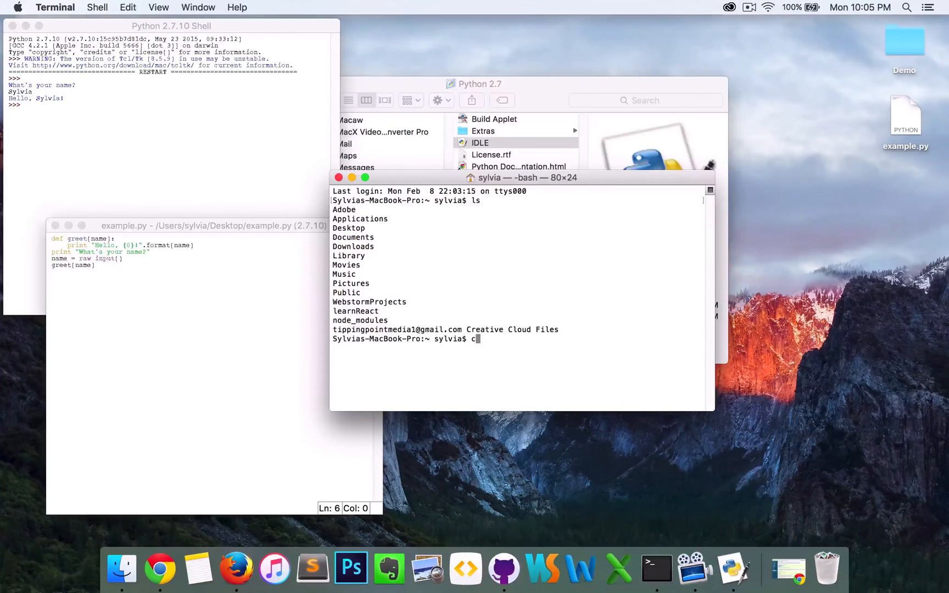
text(d)
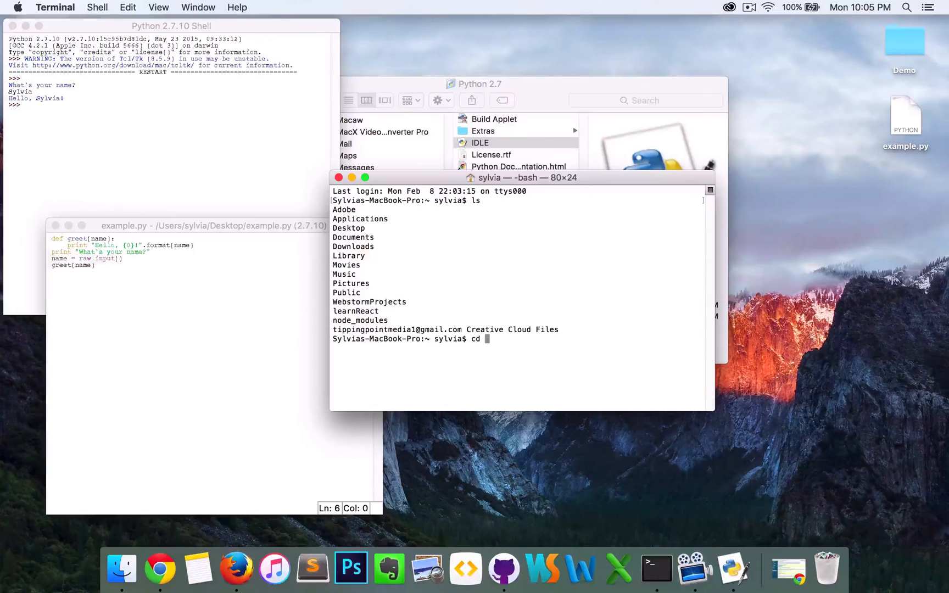
text(Des)
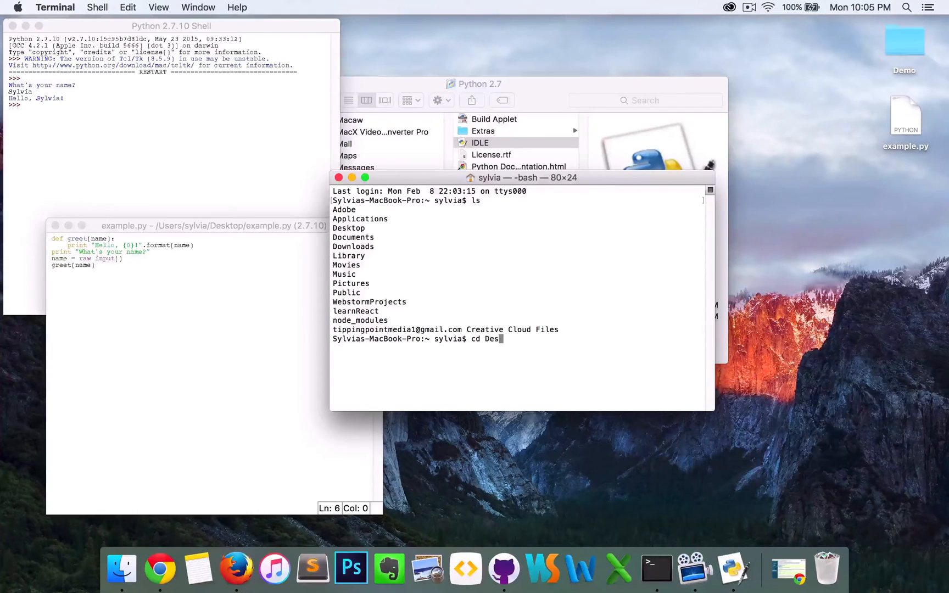
key(Return)
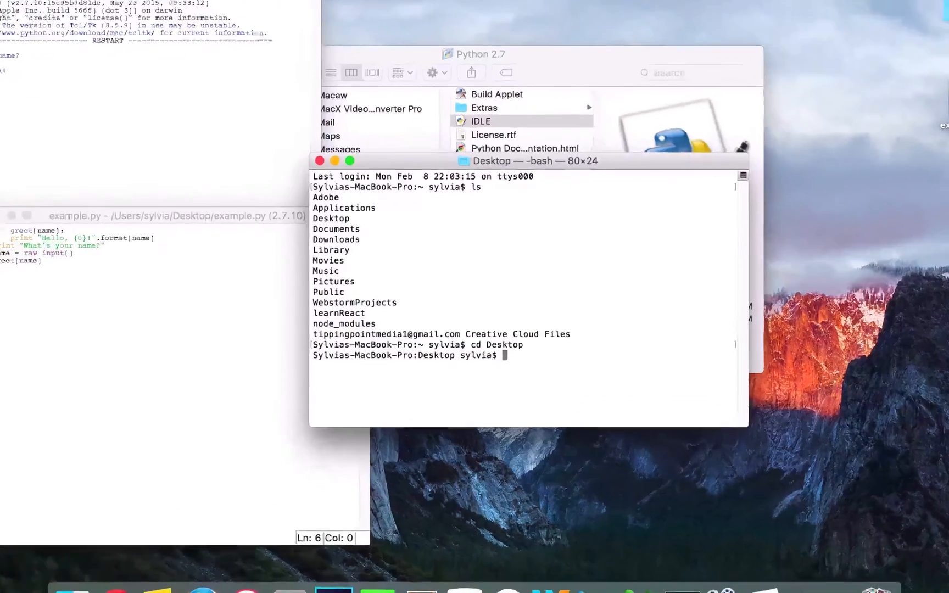
Step: Run 2to3 example.py to preview the print() and input conversion diff
text(2to3 e)
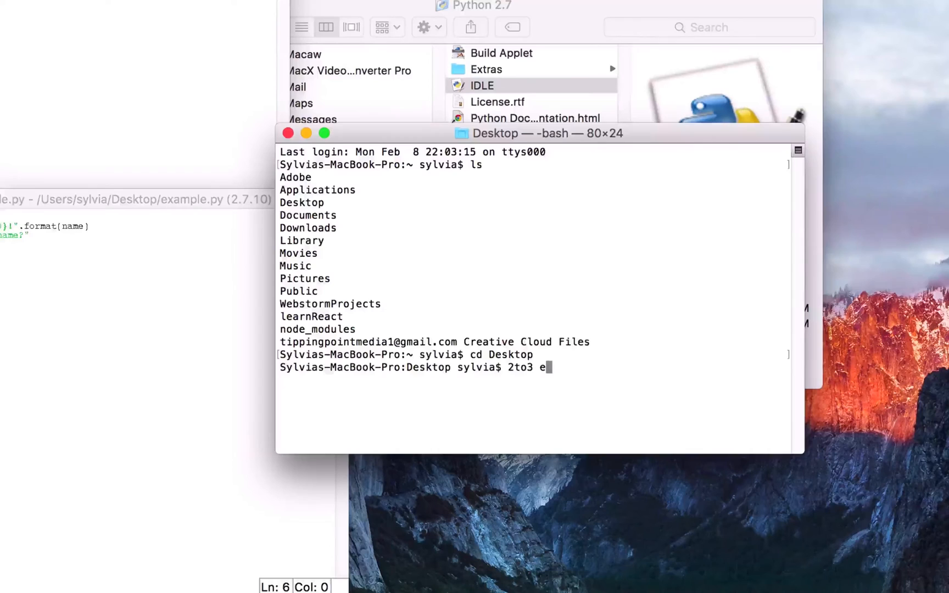
text(xample)
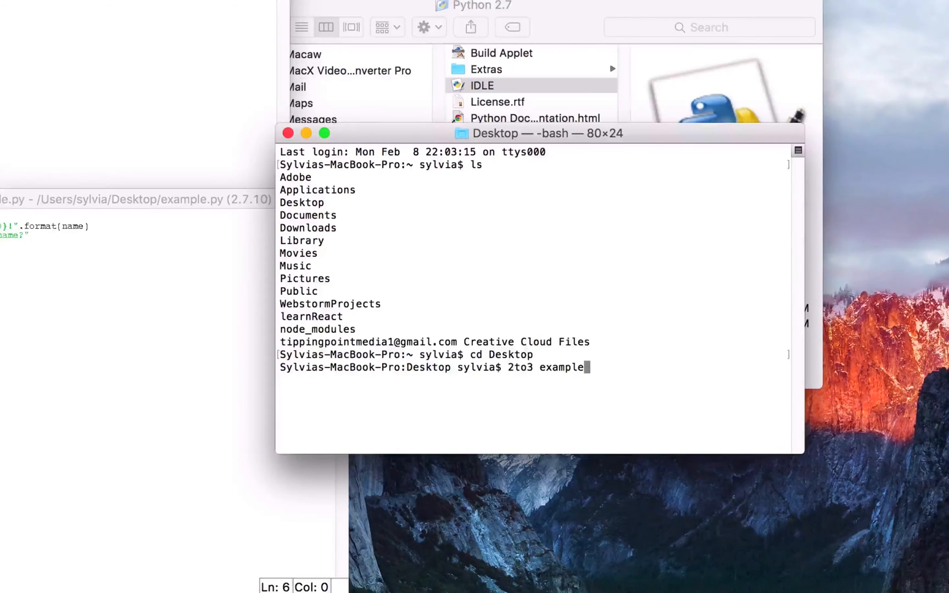
text(.py)
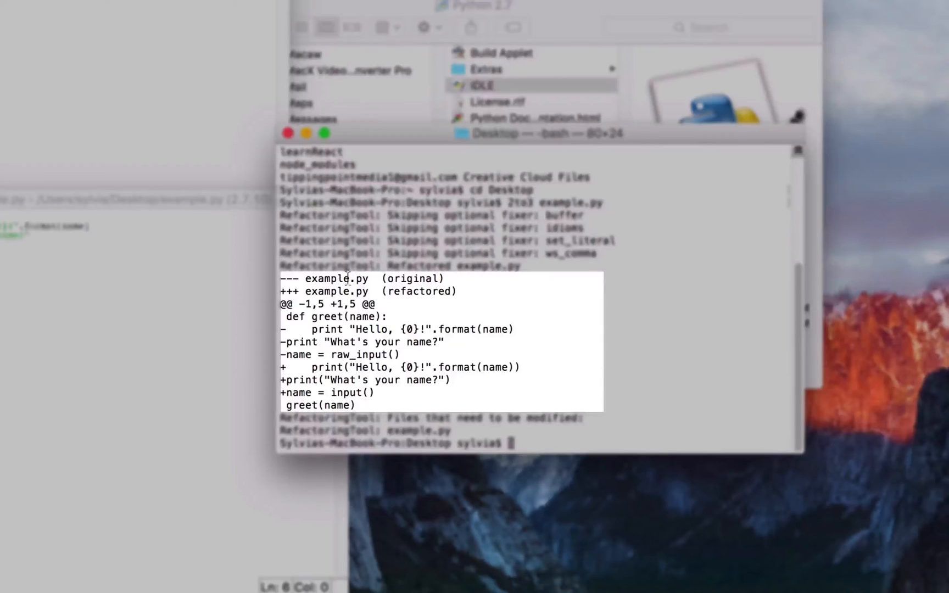
mouse_move(324, 351)
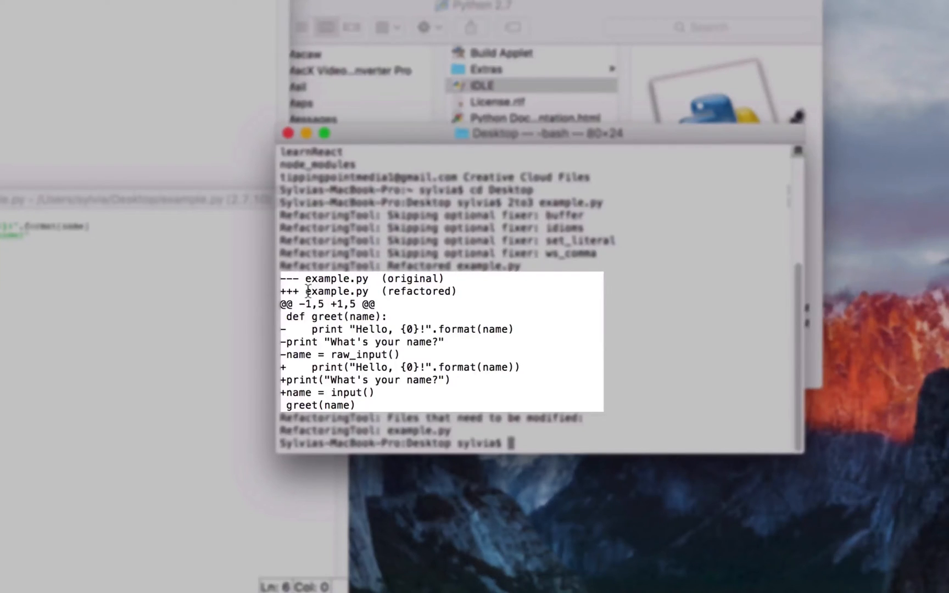
mouse_move(342, 380)
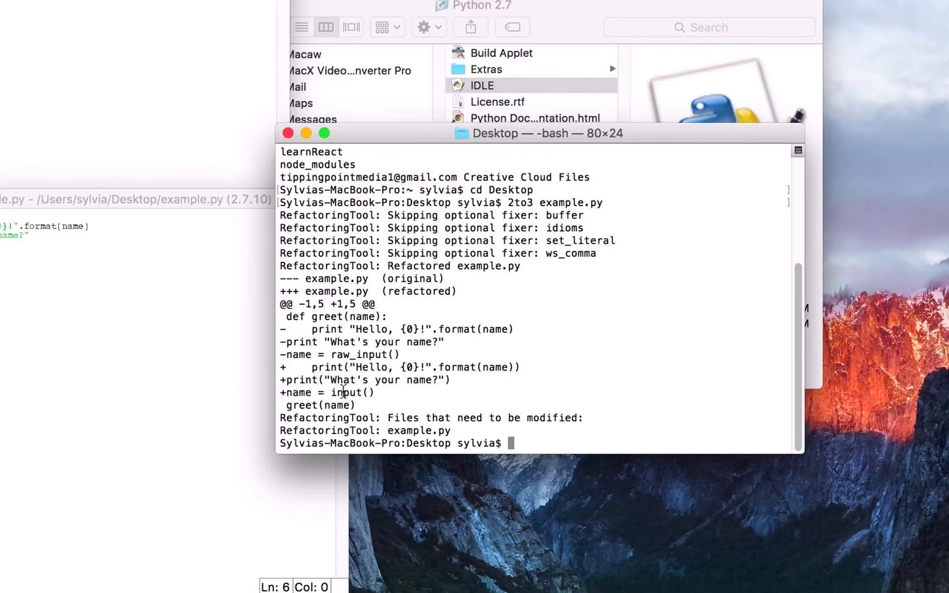
Step: Run 2to3 -w example.py to convert in place, leaving example.py.bak on the Desktop
text(2to3)
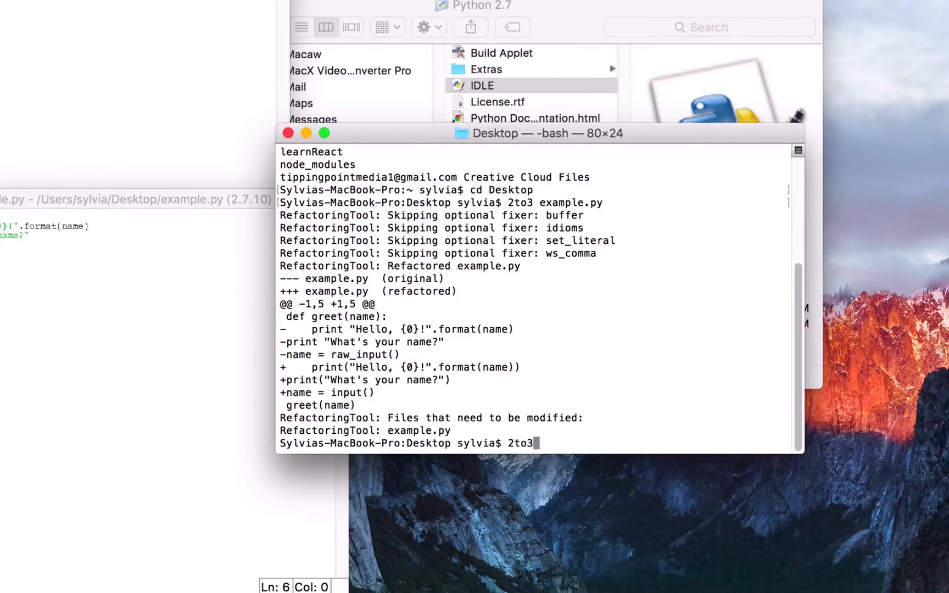
text(-)
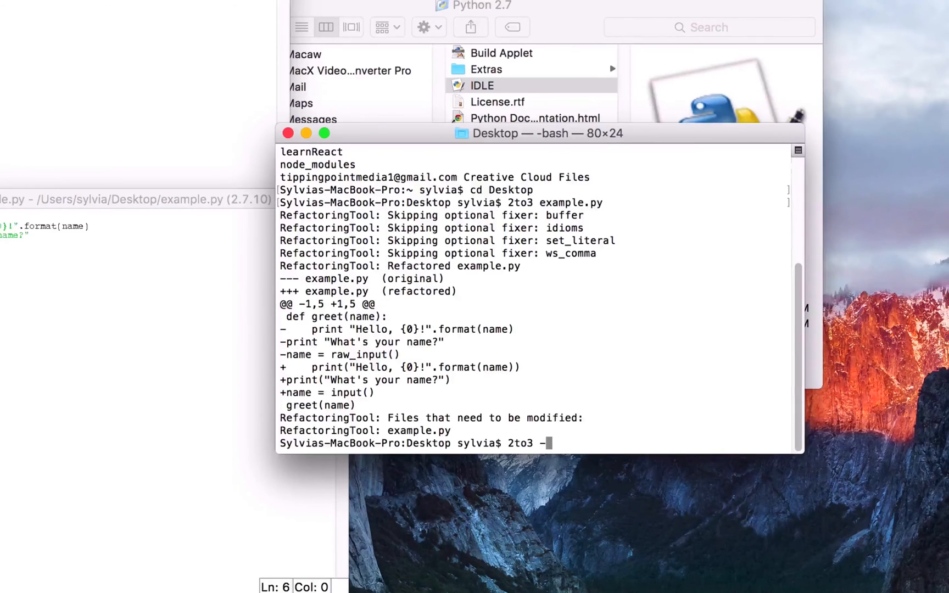
text(w example.p)
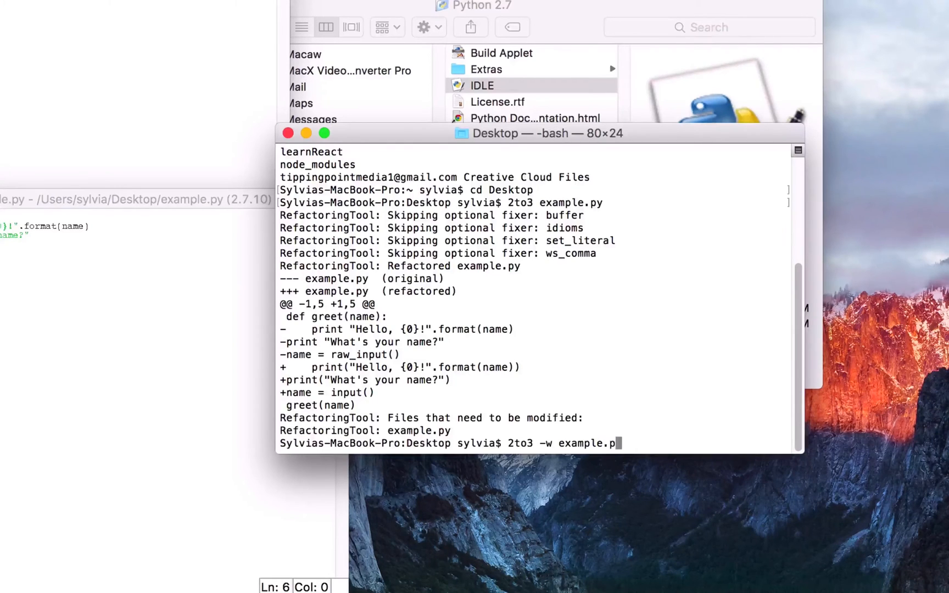
key(Return)
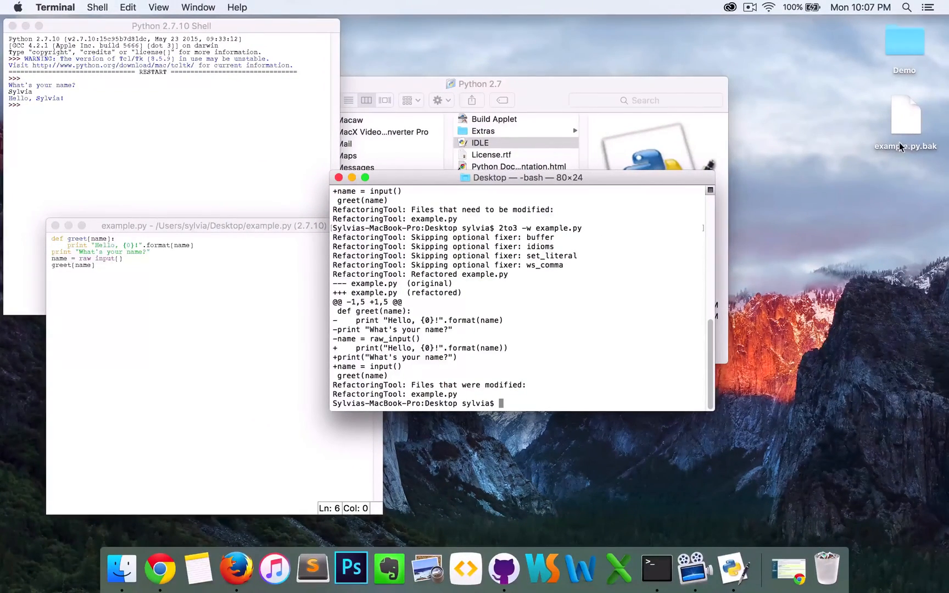
click(906, 115)
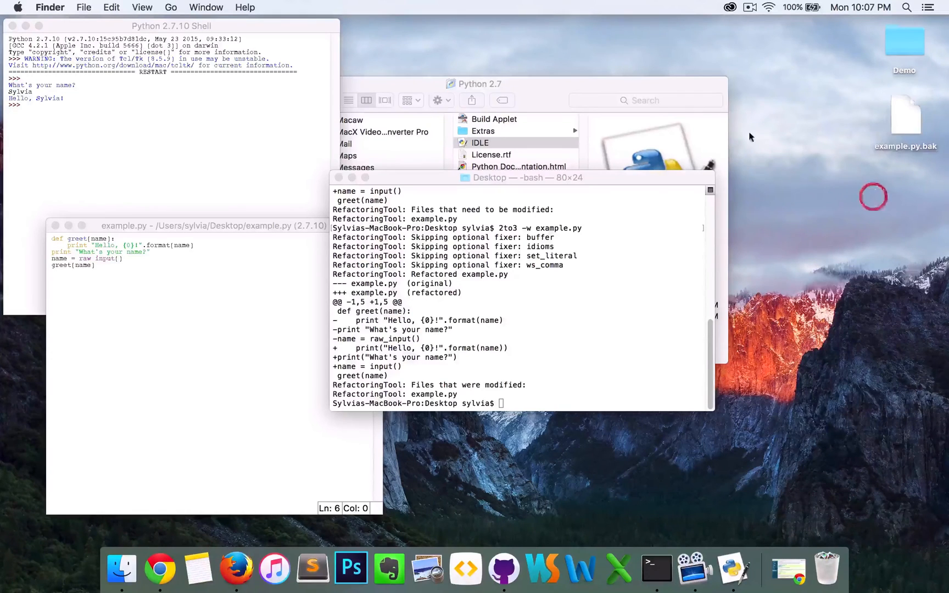
mouse_move(834, 134)
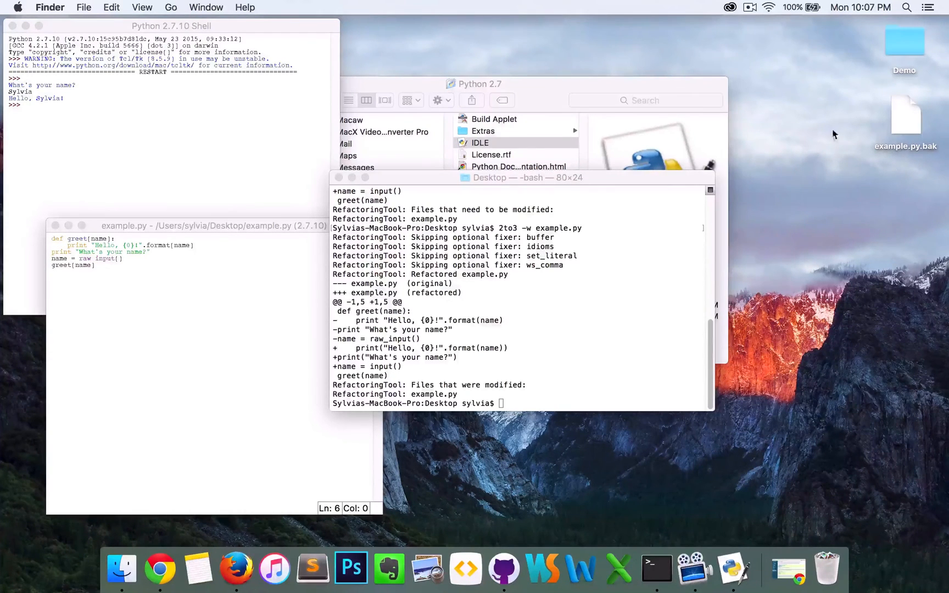
mouse_move(703, 90)
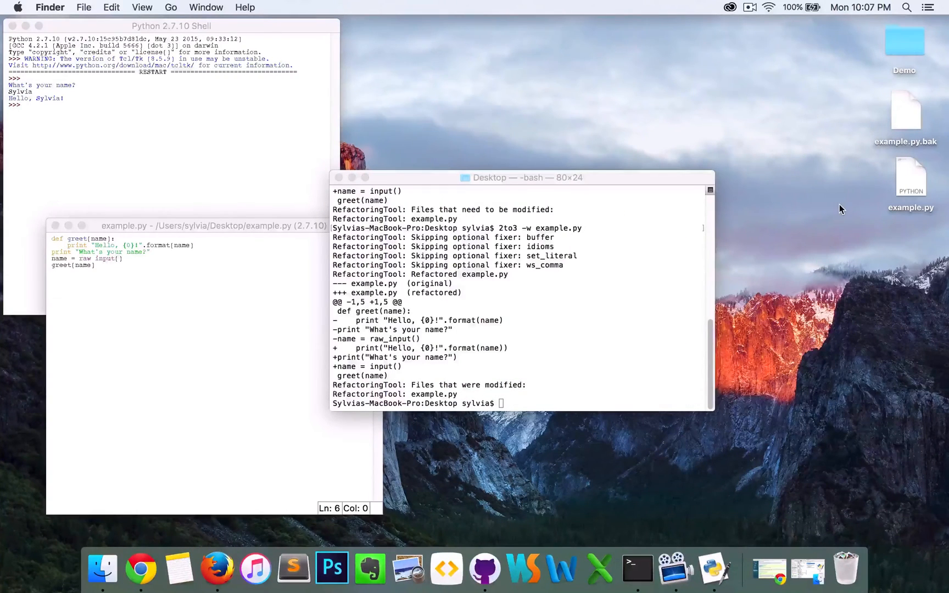
mouse_move(905, 194)
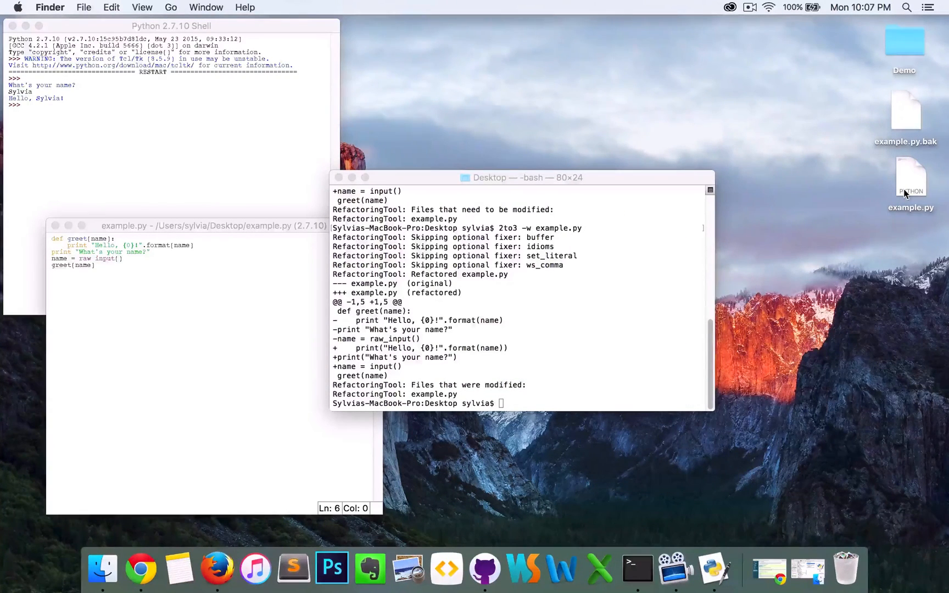
Step: Open example.py in IDLE 3.5, run it and answer the prompt with Sylvia to get the greeting
right_click(911, 181)
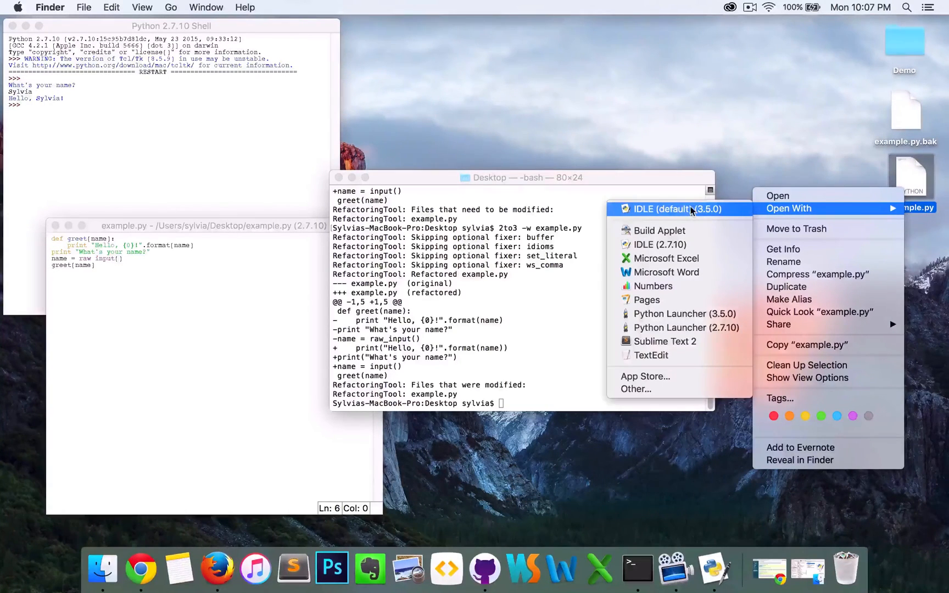
click(675, 209)
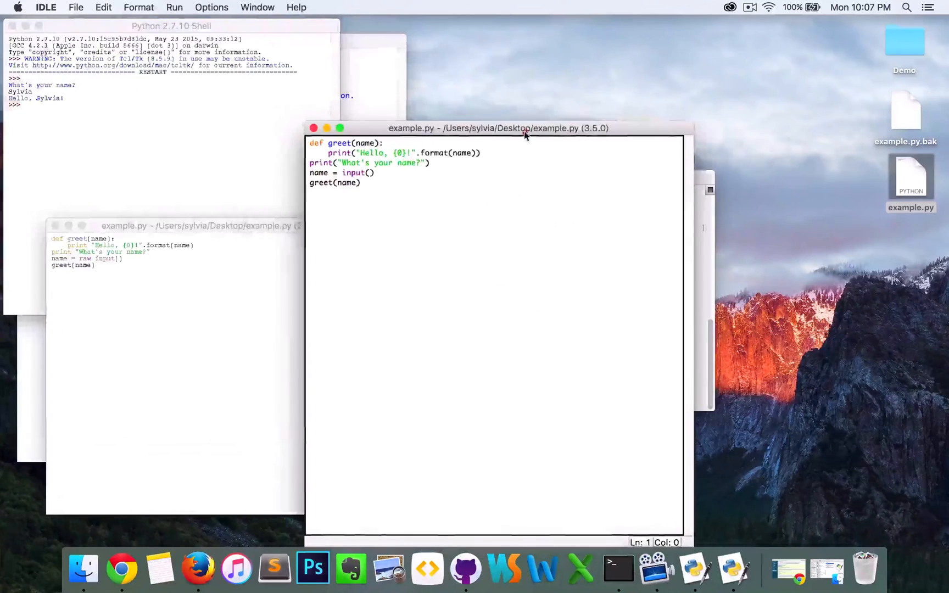
click(175, 7)
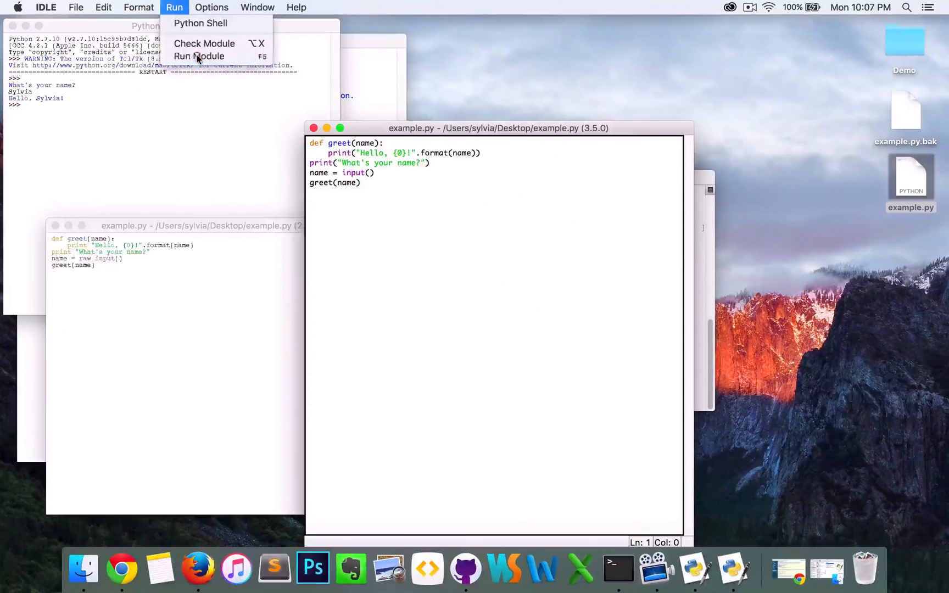
click(199, 56)
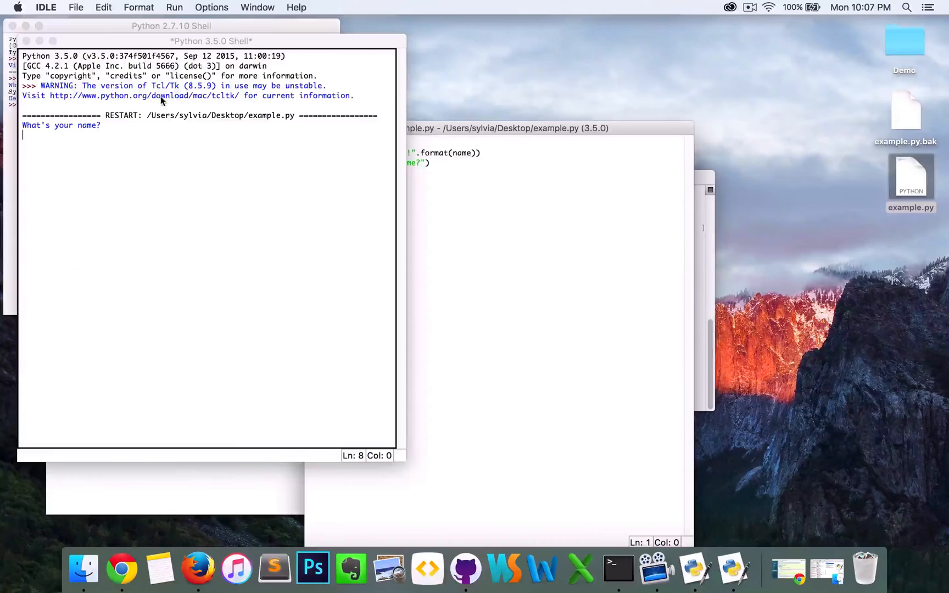
text(Sylvia)
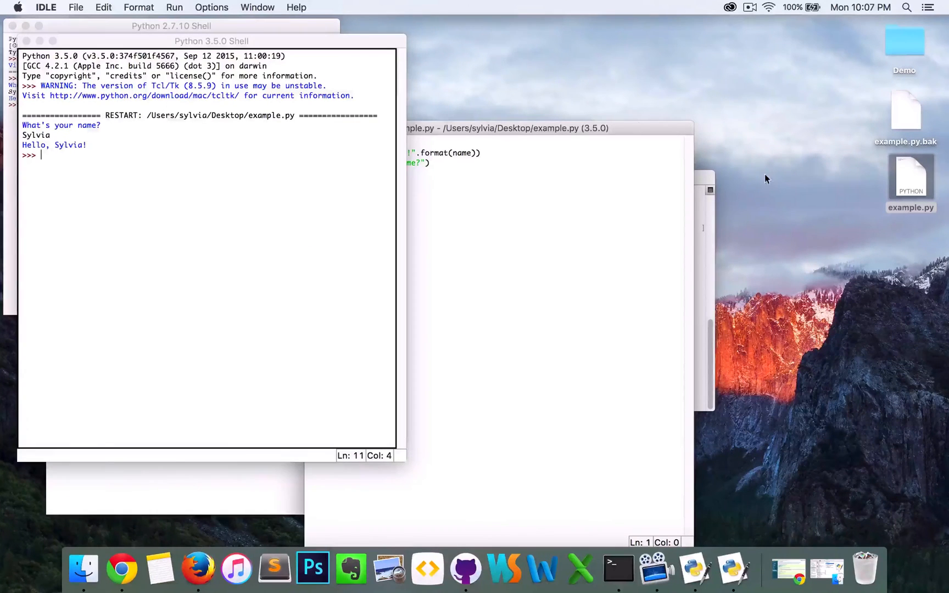
click(906, 116)
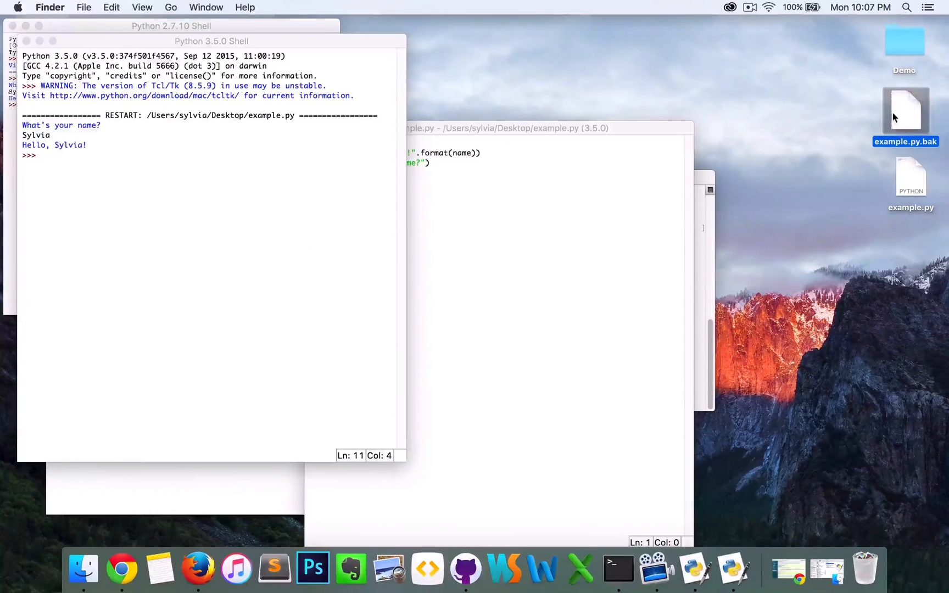
Step: Open example.py.bak with IDLE from the Python 3.5 folder via Open With > Other
right_click(905, 109)
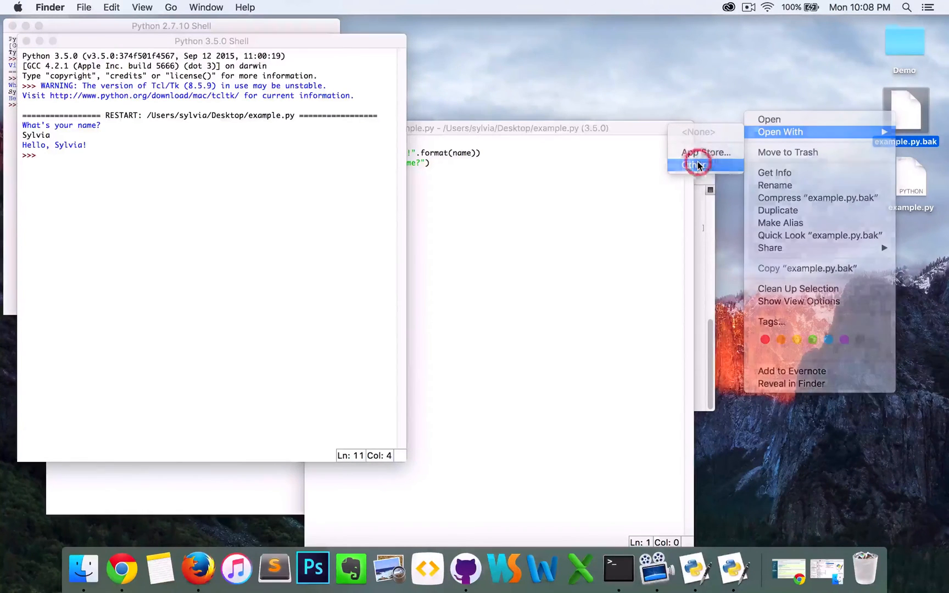
click(695, 165)
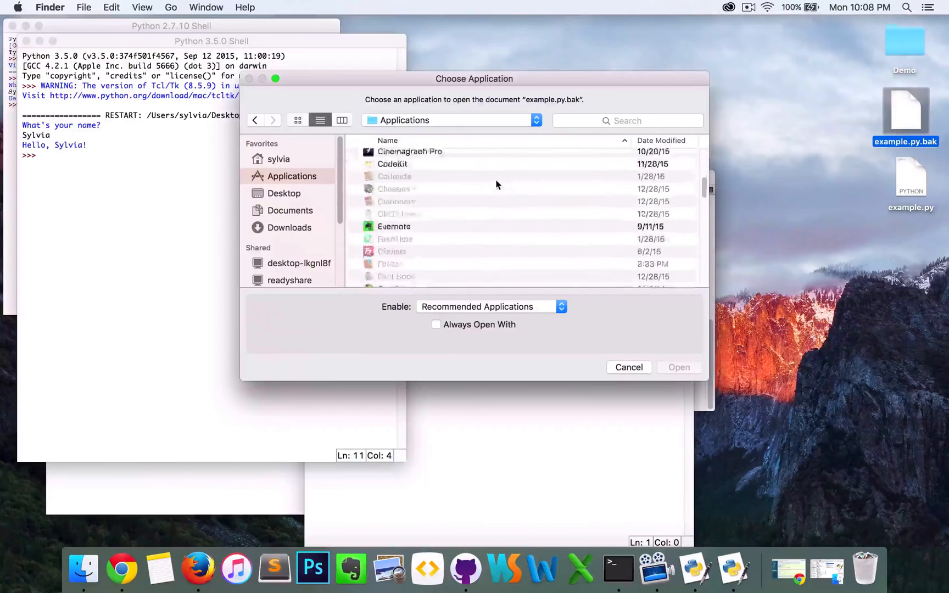
scroll(down, 3)
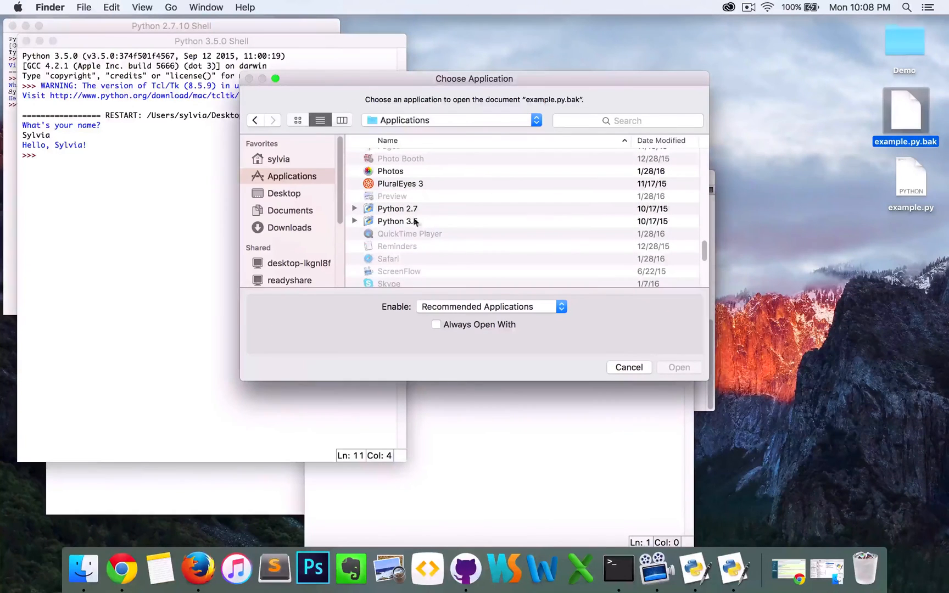
double_click(398, 221)
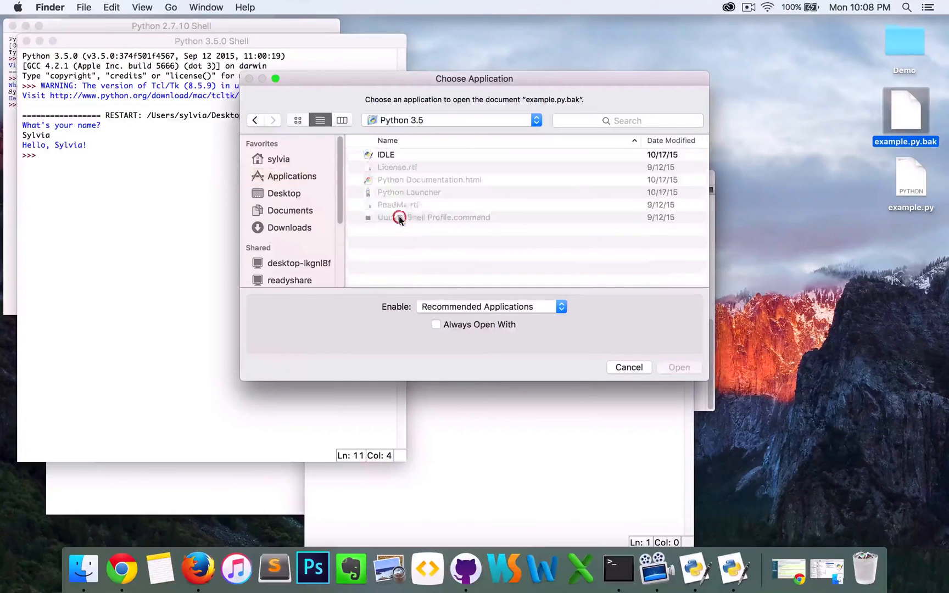
click(385, 155)
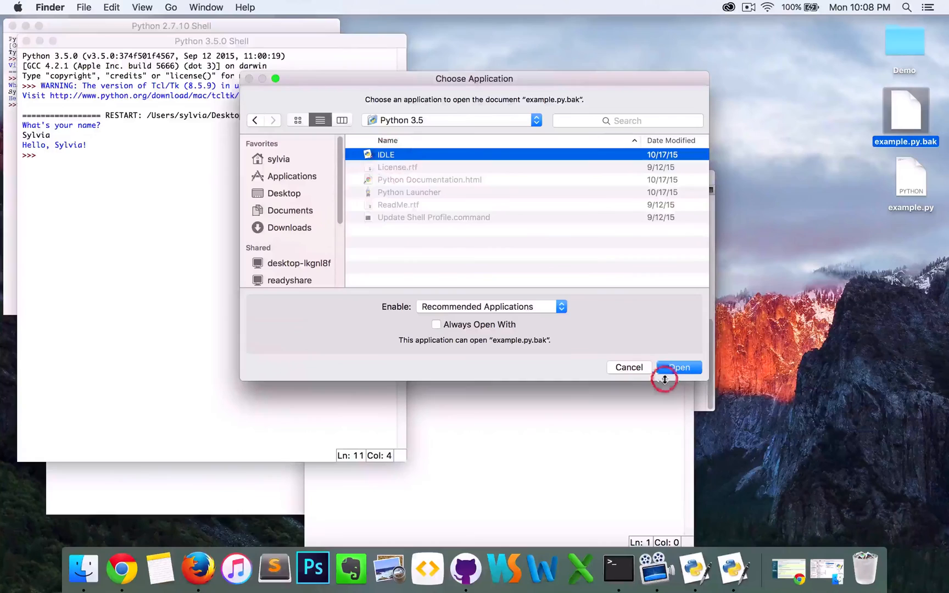
click(679, 367)
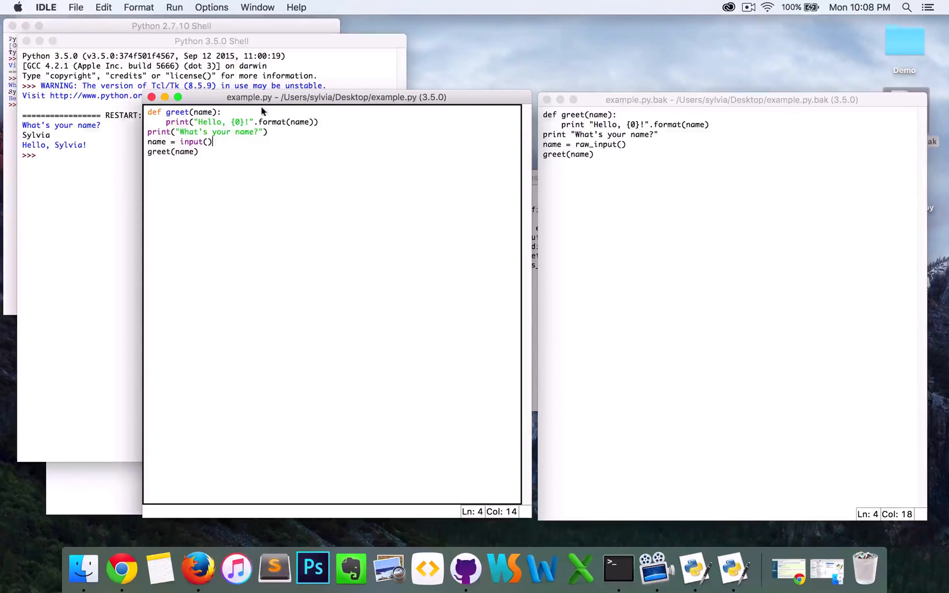
mouse_move(185, 153)
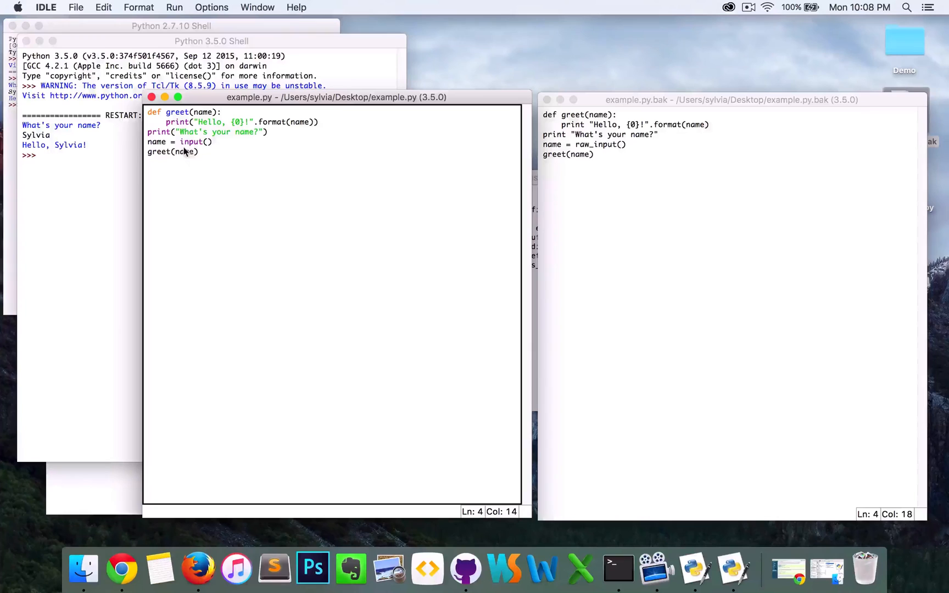
mouse_move(216, 145)
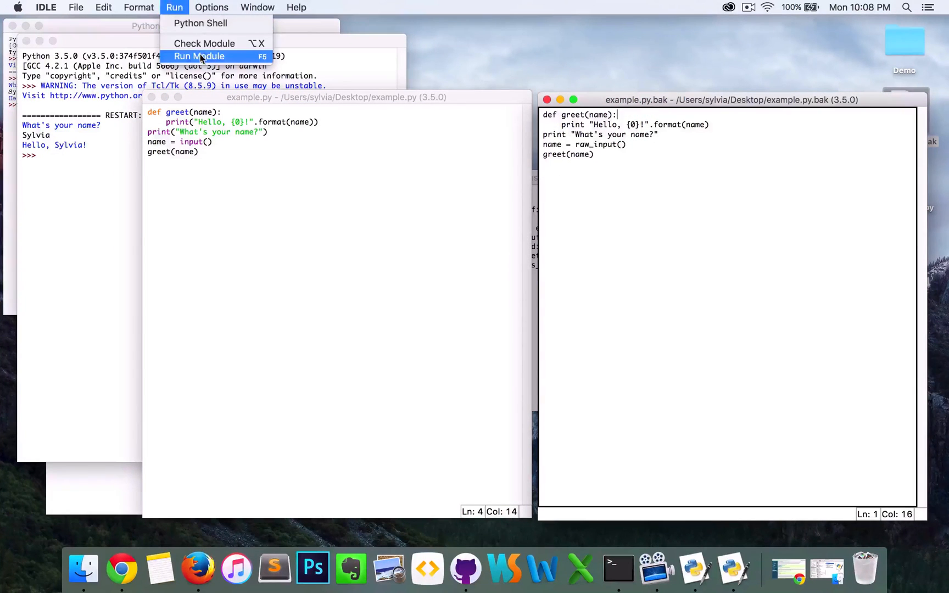
Step: Run example.py.bak under Python 3.5 and dismiss the invalid syntax error
click(199, 56)
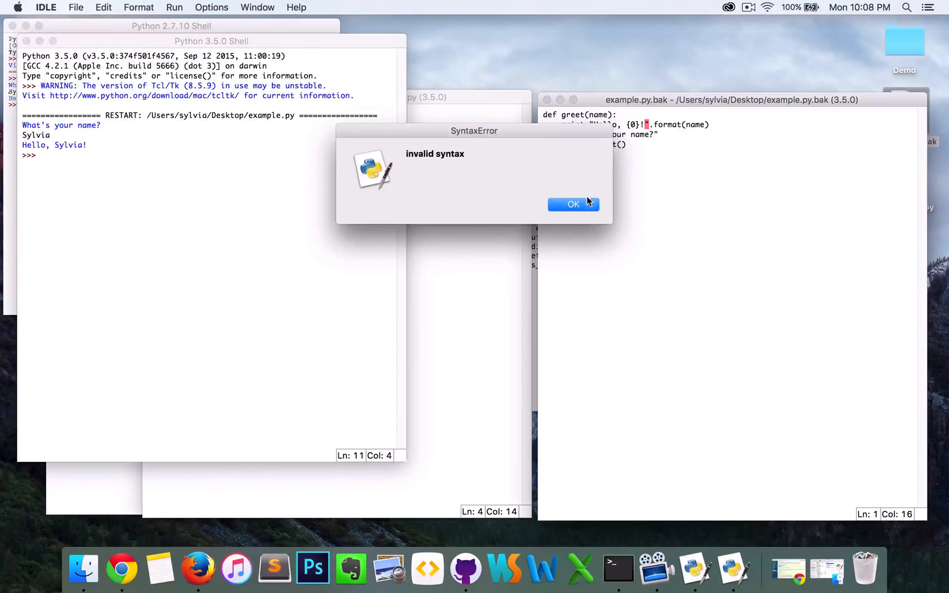
click(574, 204)
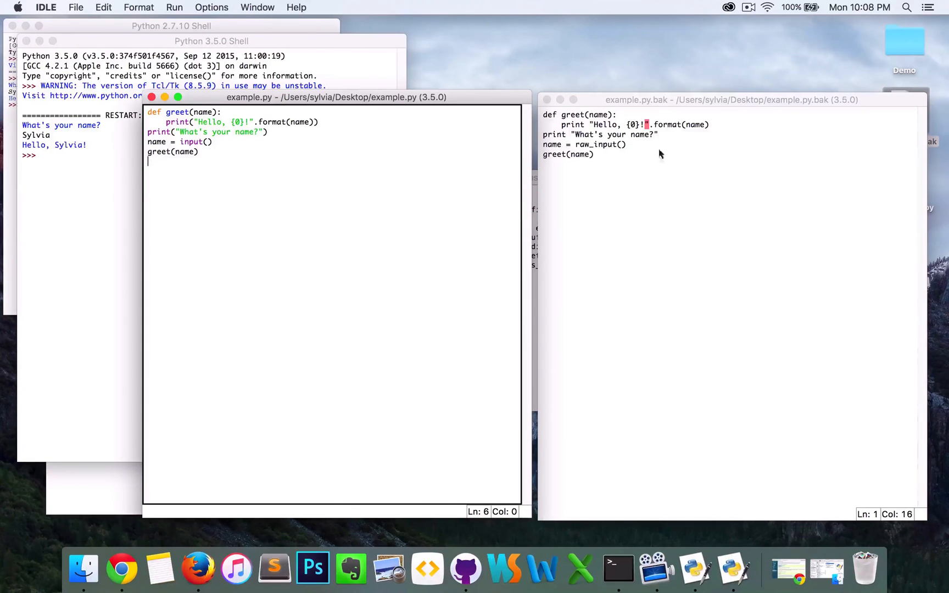
mouse_move(464, 74)
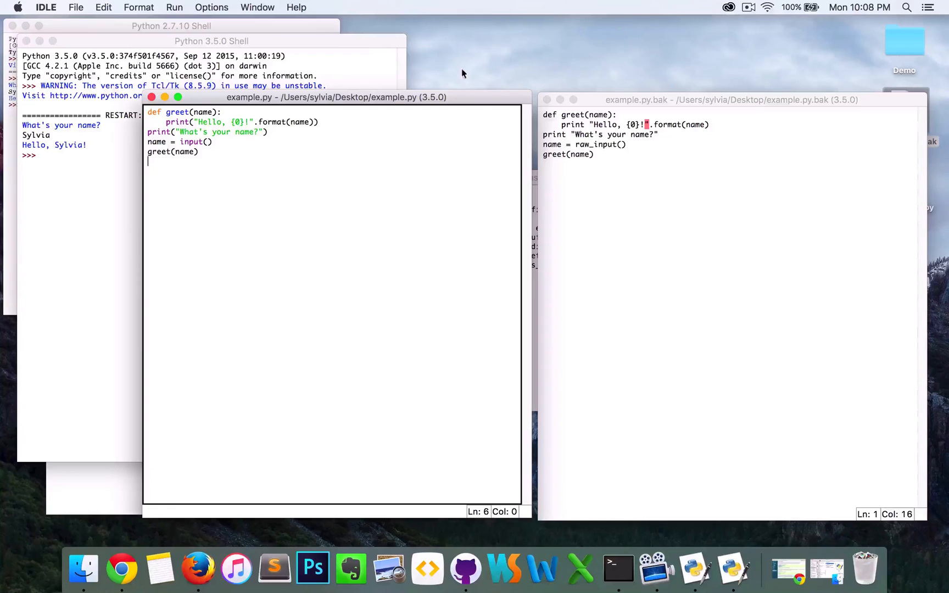
mouse_move(496, 105)
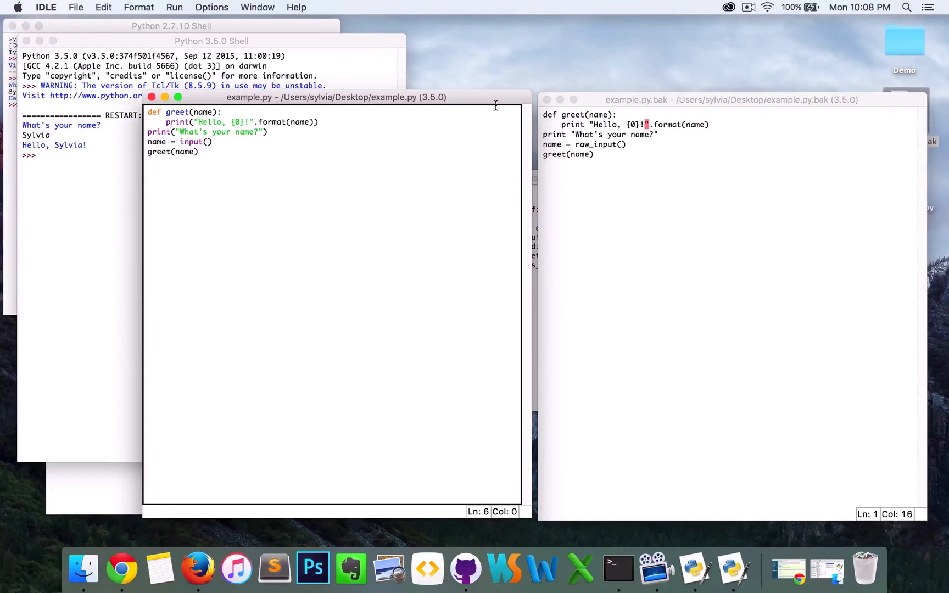